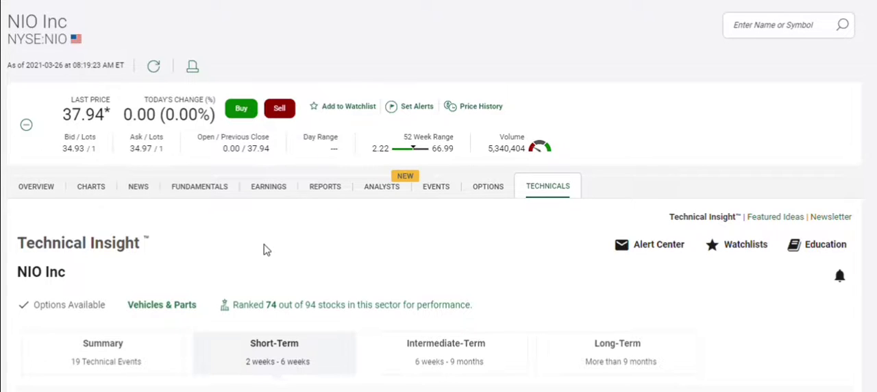
pyautogui.moveTo(135, 167)
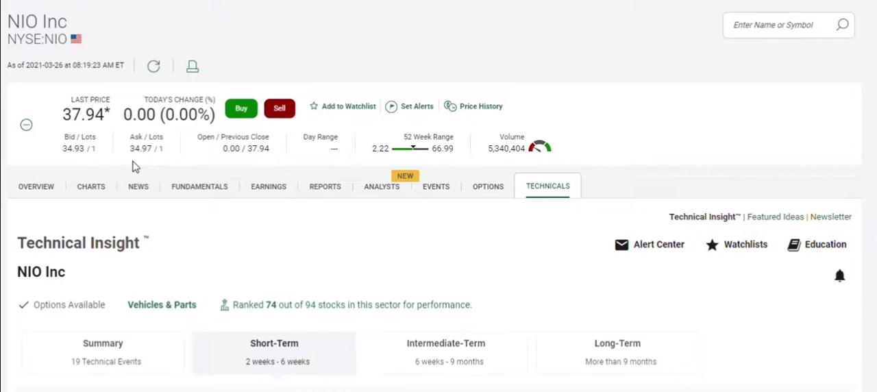
# Step: Scroll down to NIO's short-term Active Events chart with bearish and bullish markers
pyautogui.scroll(-3)
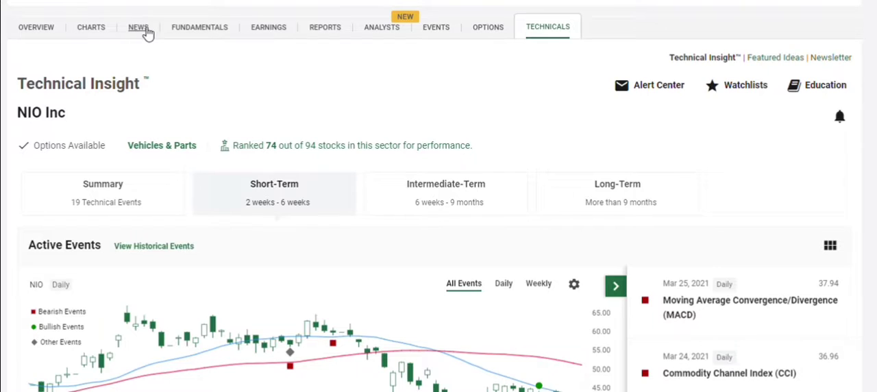
# Step: Open the NEWS tab on NIO's quote page to view the latest headlines
pyautogui.click(139, 27)
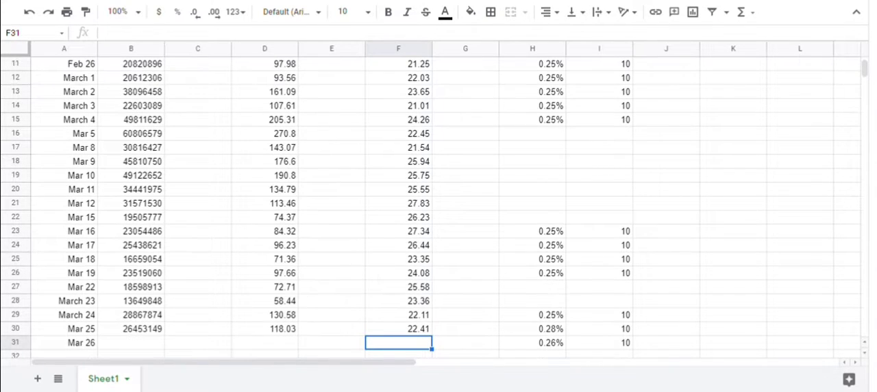
pyautogui.click(532, 329)
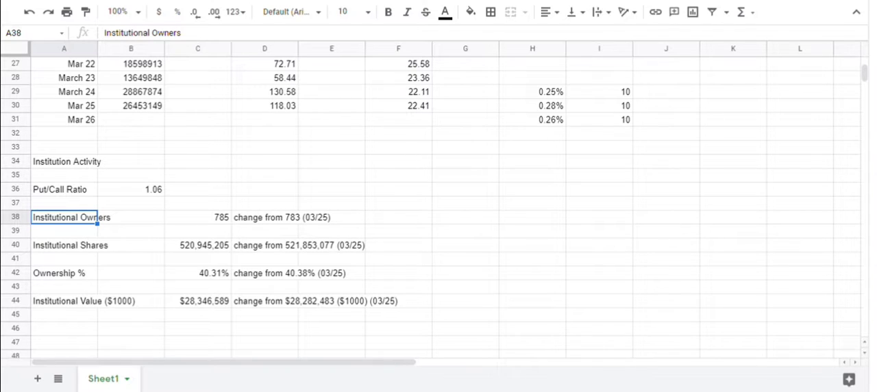
# Step: Select cells in Sheet1's Institution Activity section covering owners, shares and ownership
pyautogui.click(197, 217)
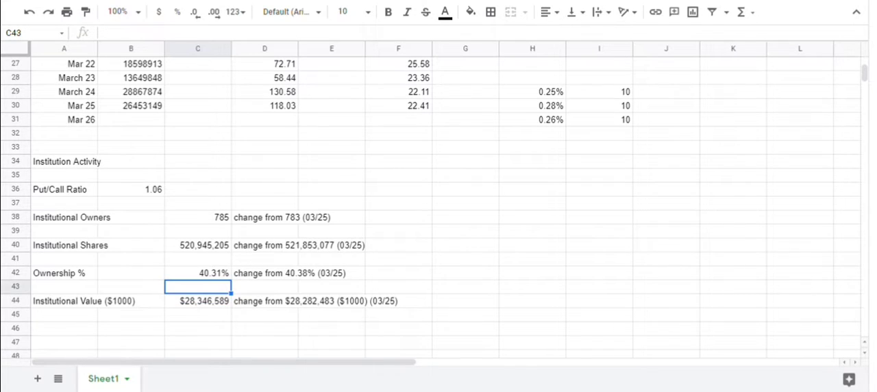
pyautogui.click(465, 161)
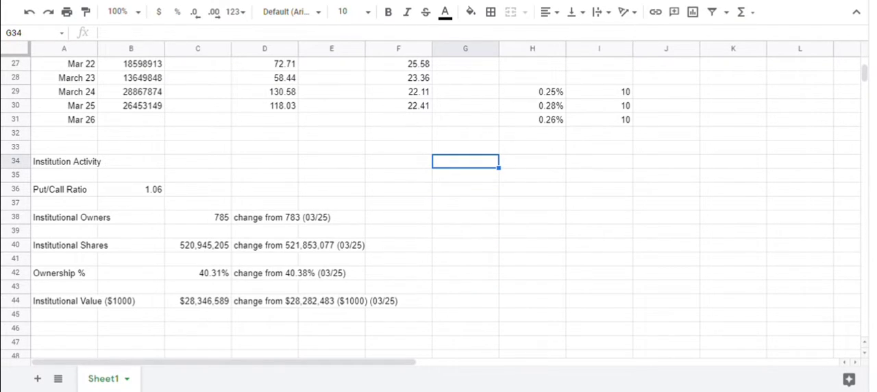